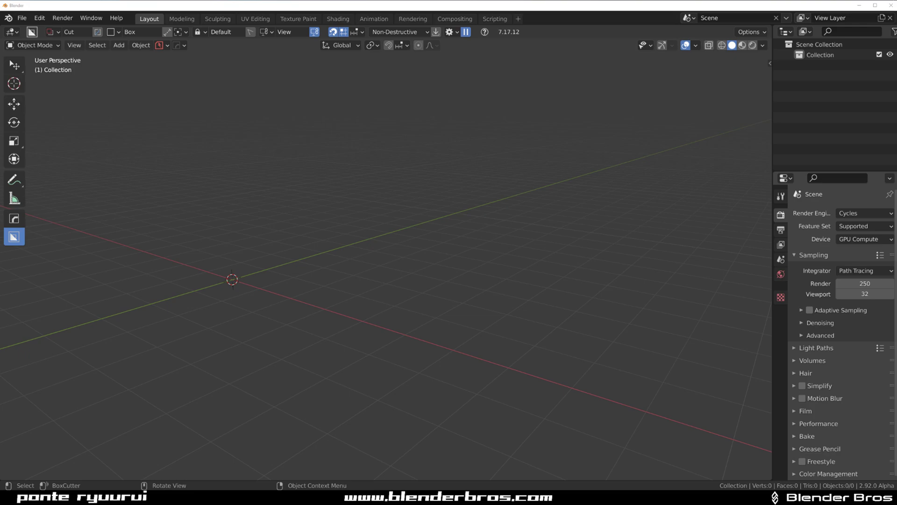
mouse_move(397, 260)
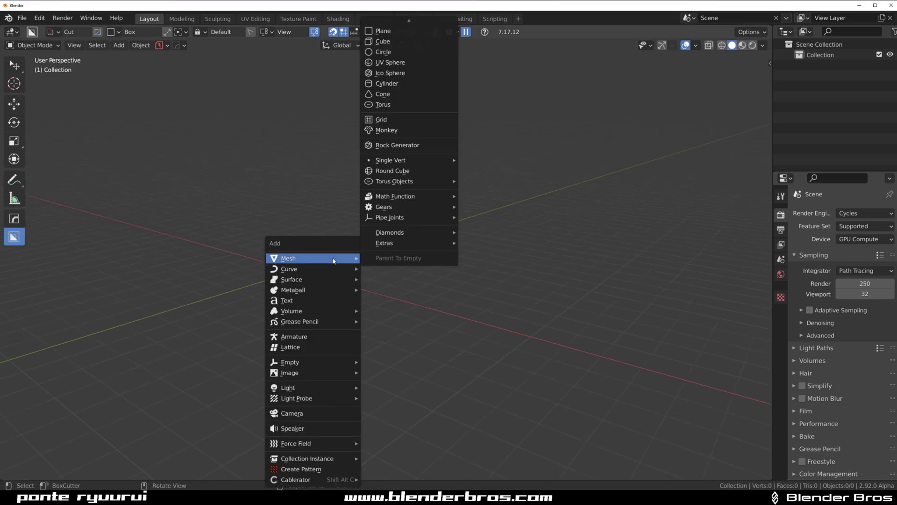
Add a cube from the Add menu to start building the three-cube scene.
left_click(382, 41)
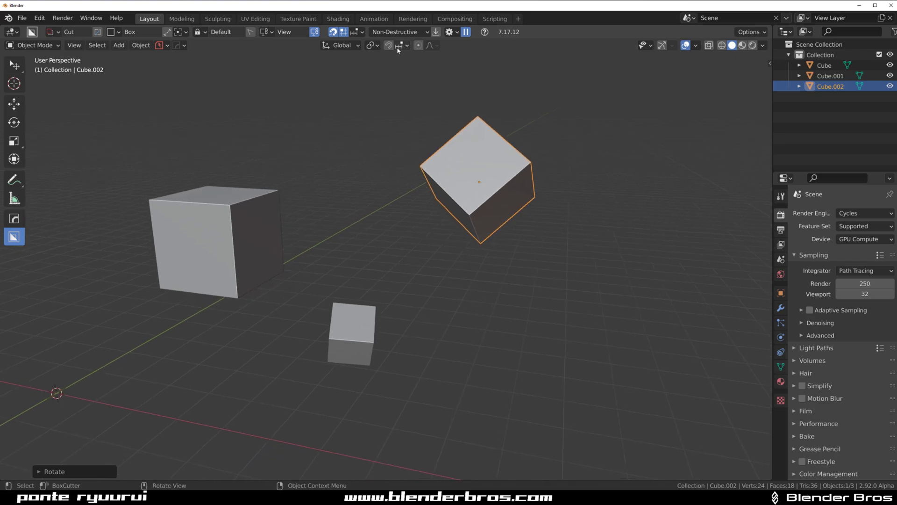
mouse_move(437, 49)
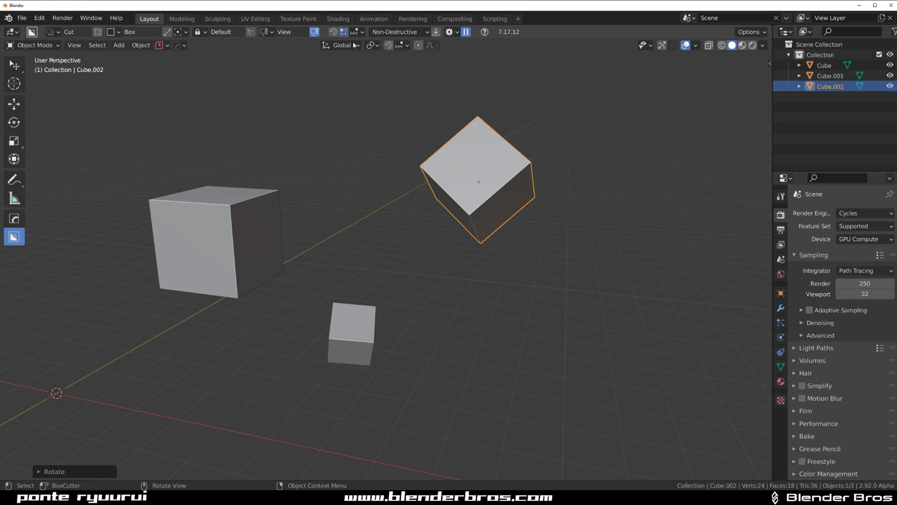
Snap the small cube onto the tilted cube's face, matching its rotation, and set face snapping.
left_click(400, 46)
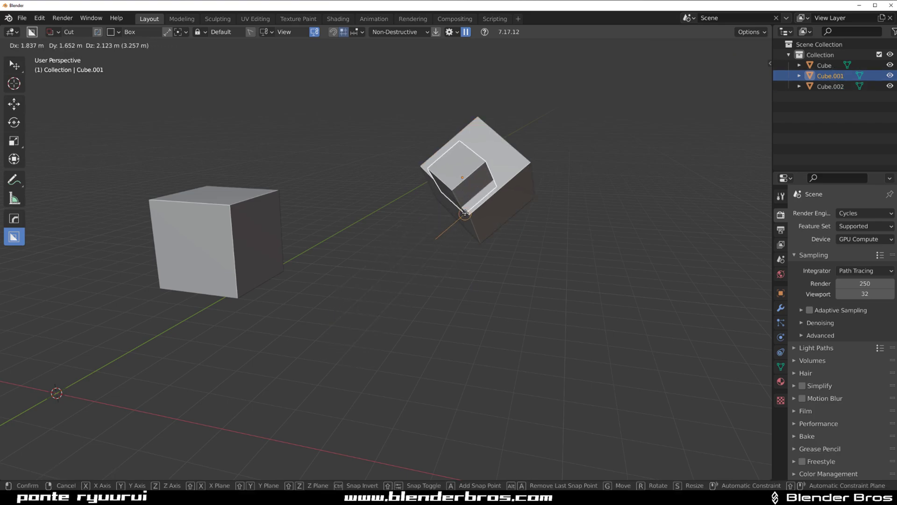
left_click(464, 211)
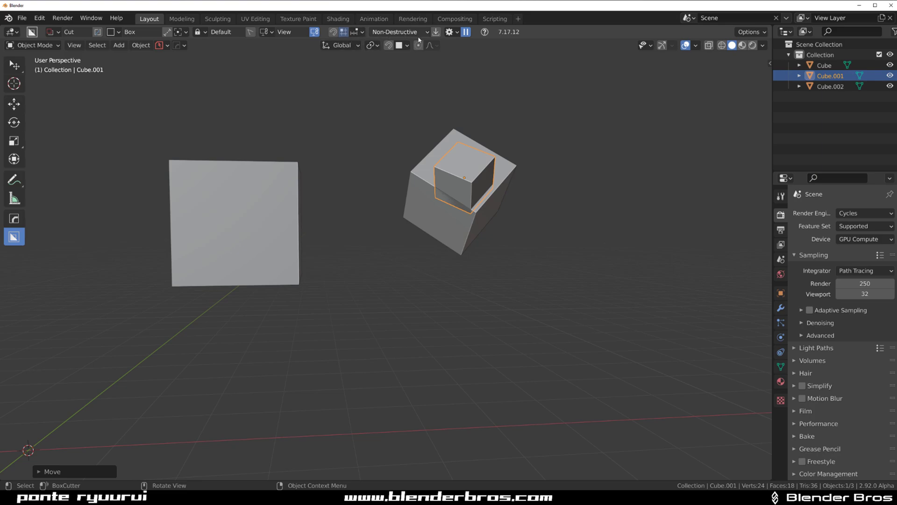
left_click(402, 45)
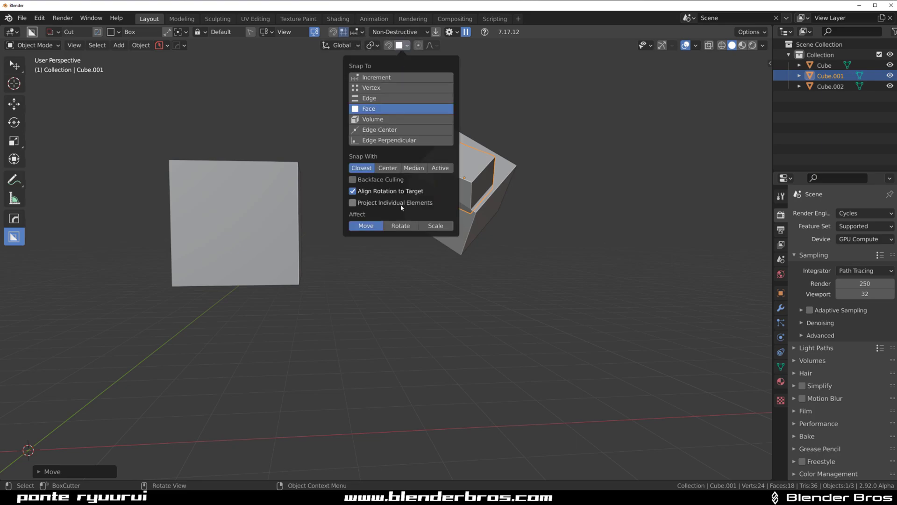
mouse_move(390, 179)
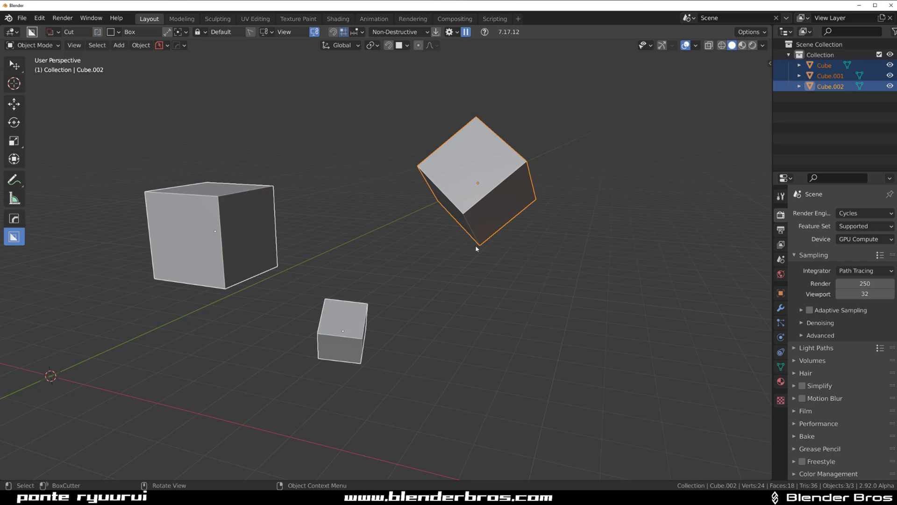
Run MACHIN3tools Align (Alt+A) to match the other cubes to the tilted cube's orientation.
key("alt+a")
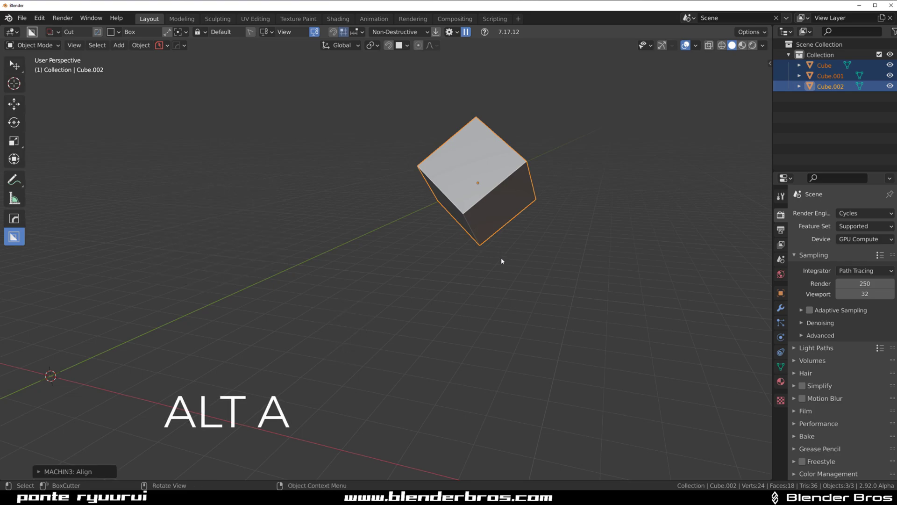
left_click(824, 66)
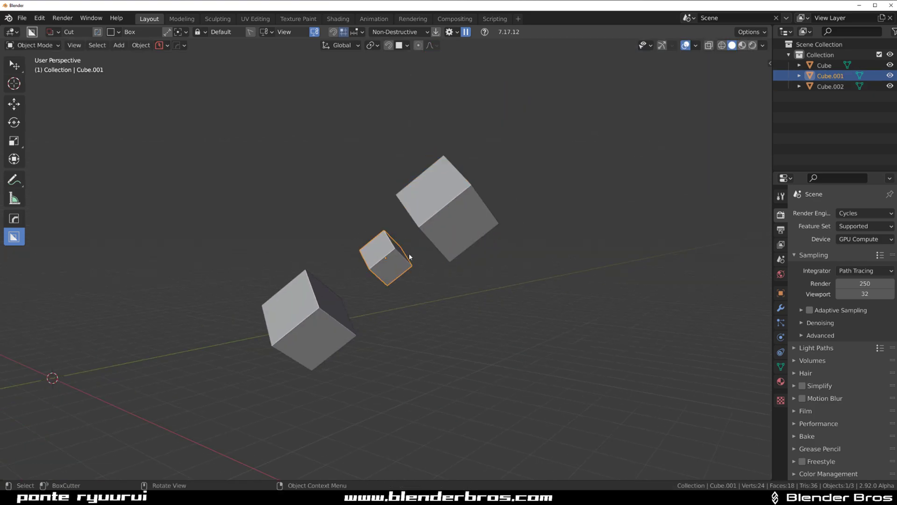
Scale the small cube along its local Z axis into a bar between the cubes.
key("s")
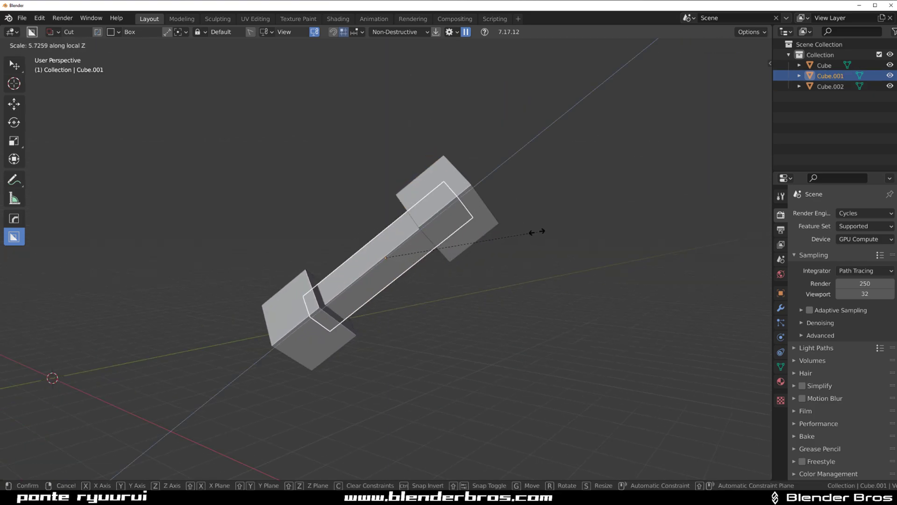